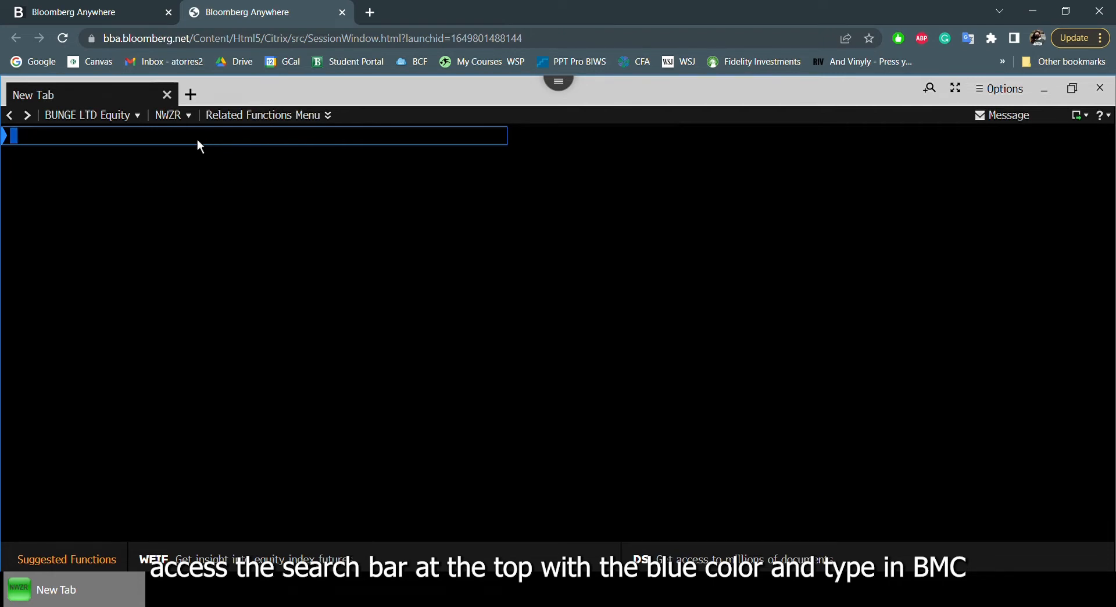
Run the BMC command to reach the Bloomberg Market Concepts course overview page.
type("BMC")
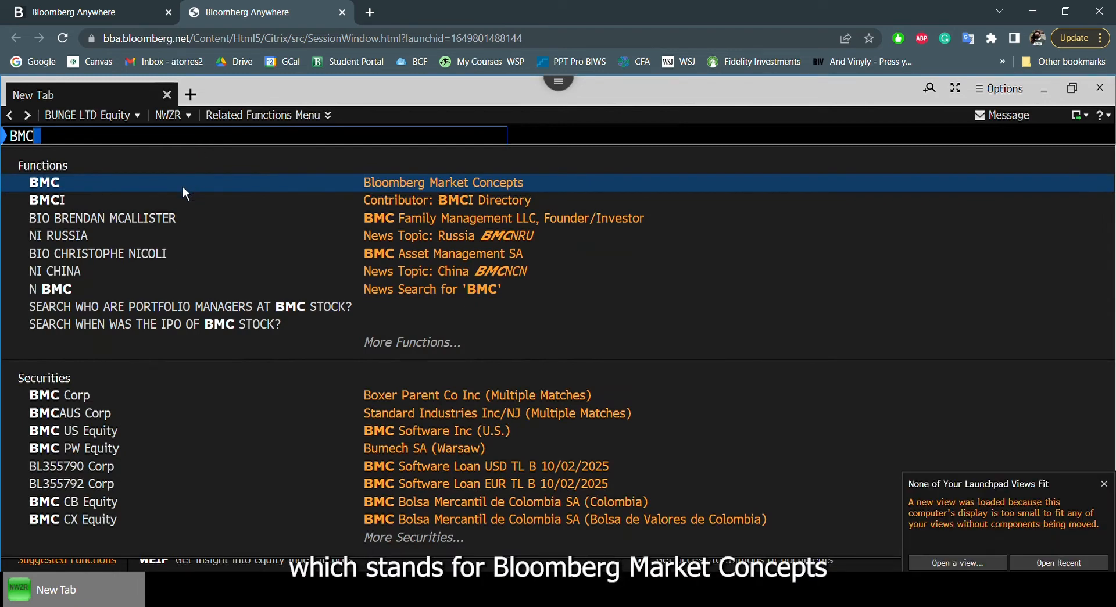
key("enter")
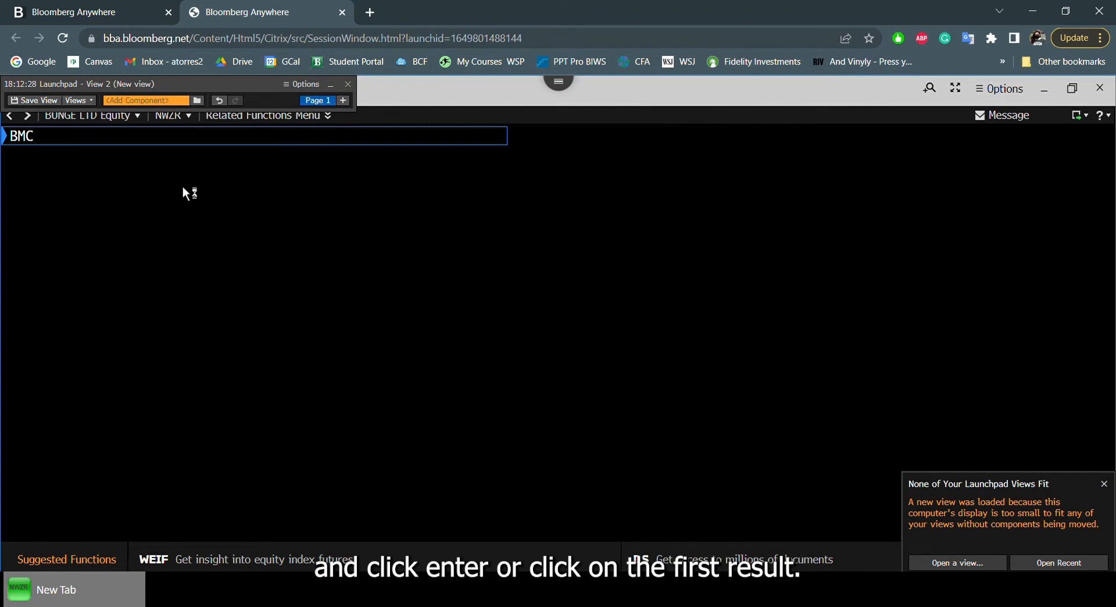
key("enter")
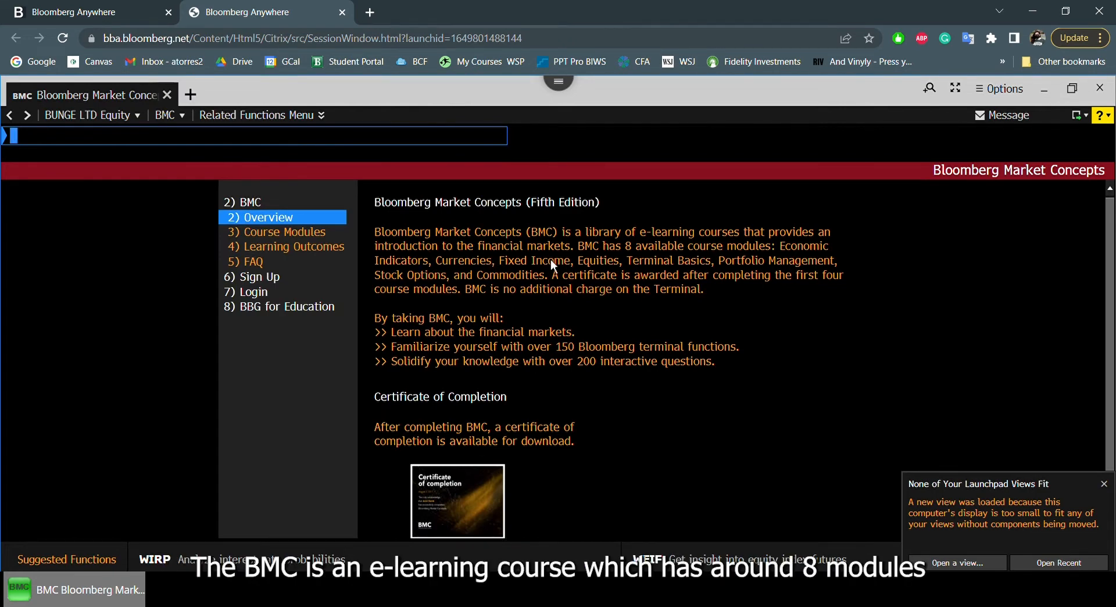
mouse_move(552, 304)
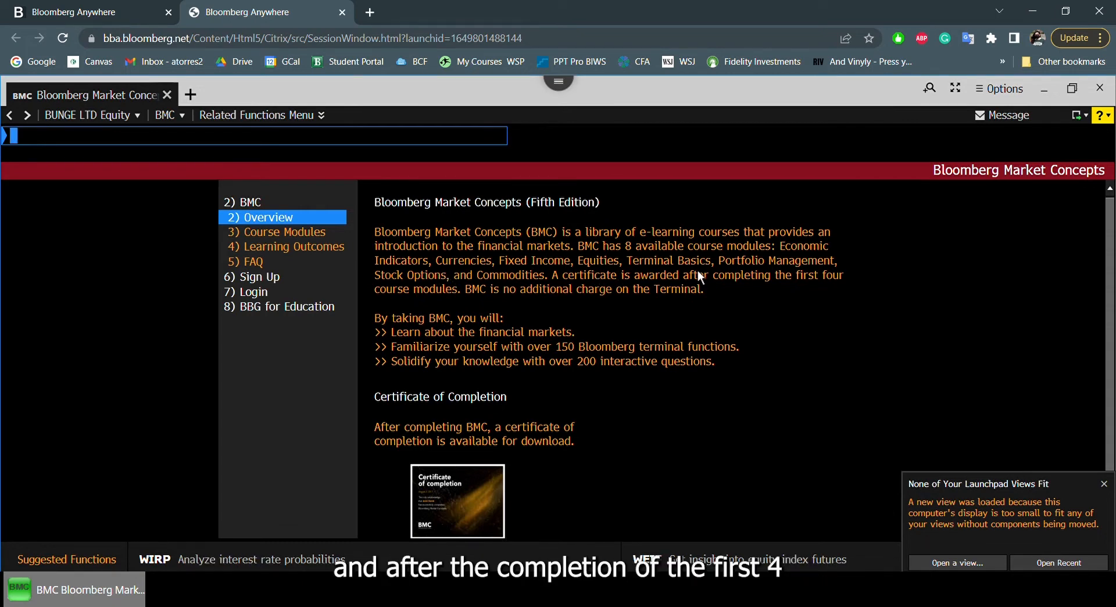
mouse_move(761, 272)
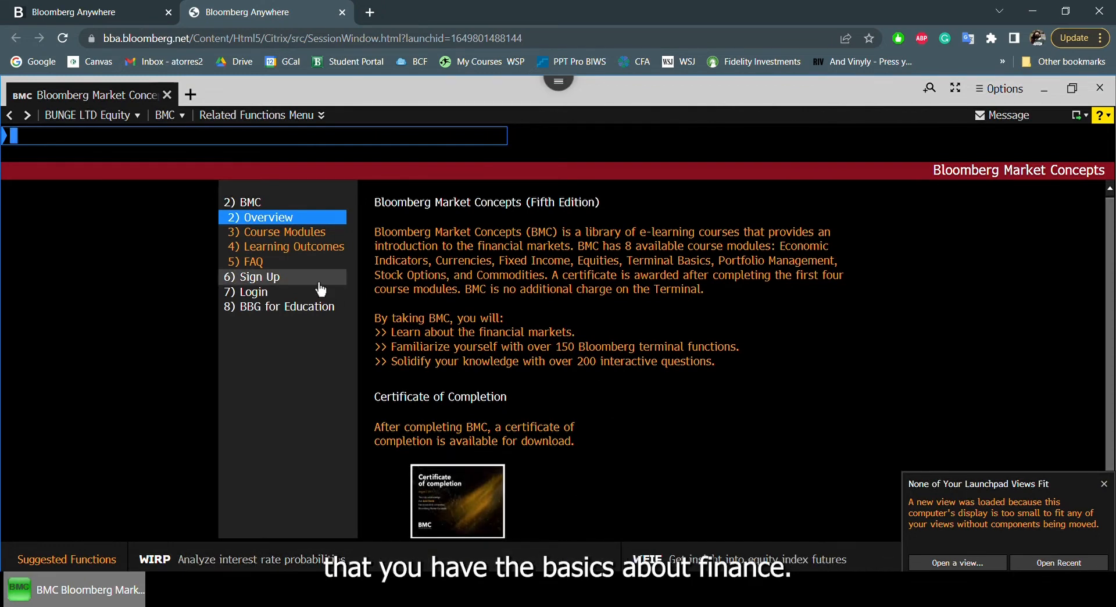
Sign up as a learner, agree to the Terms of Service, and go to the BMC login form.
left_click(259, 276)
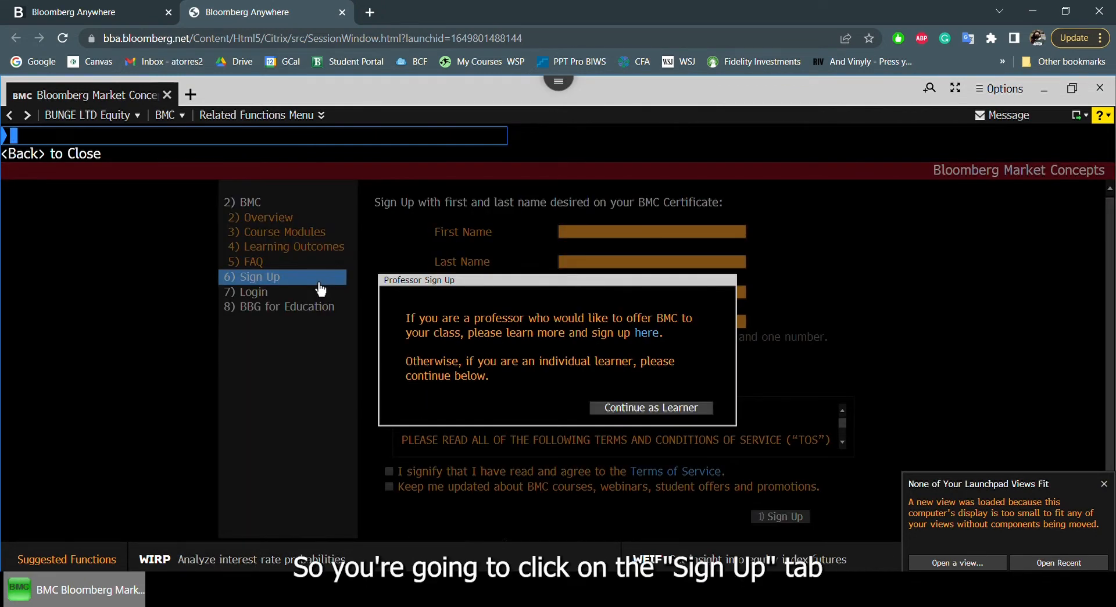
left_click(649, 407)
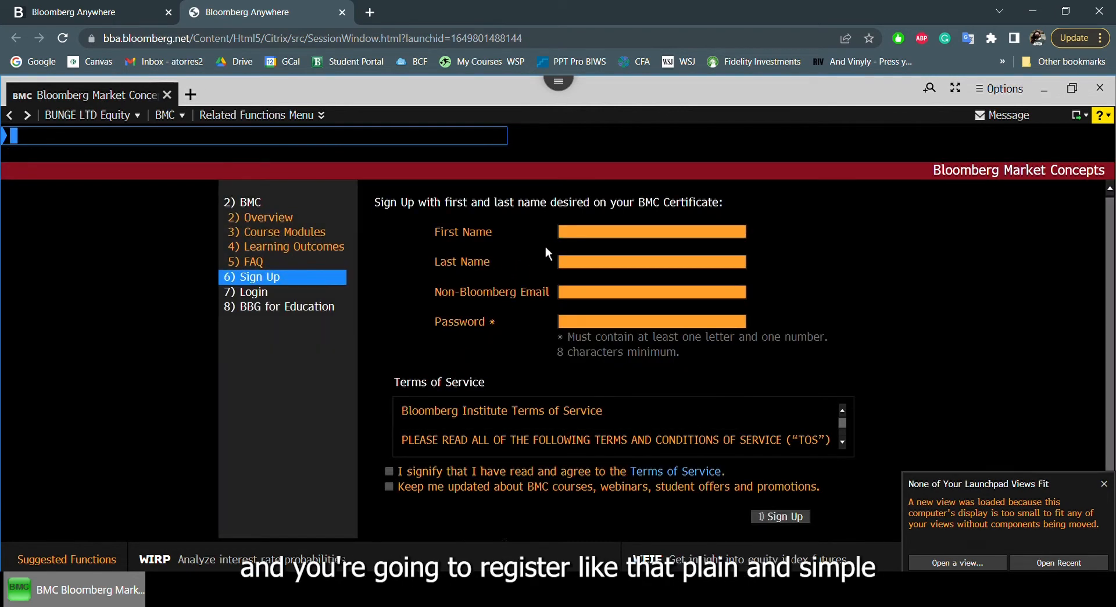
mouse_move(592, 294)
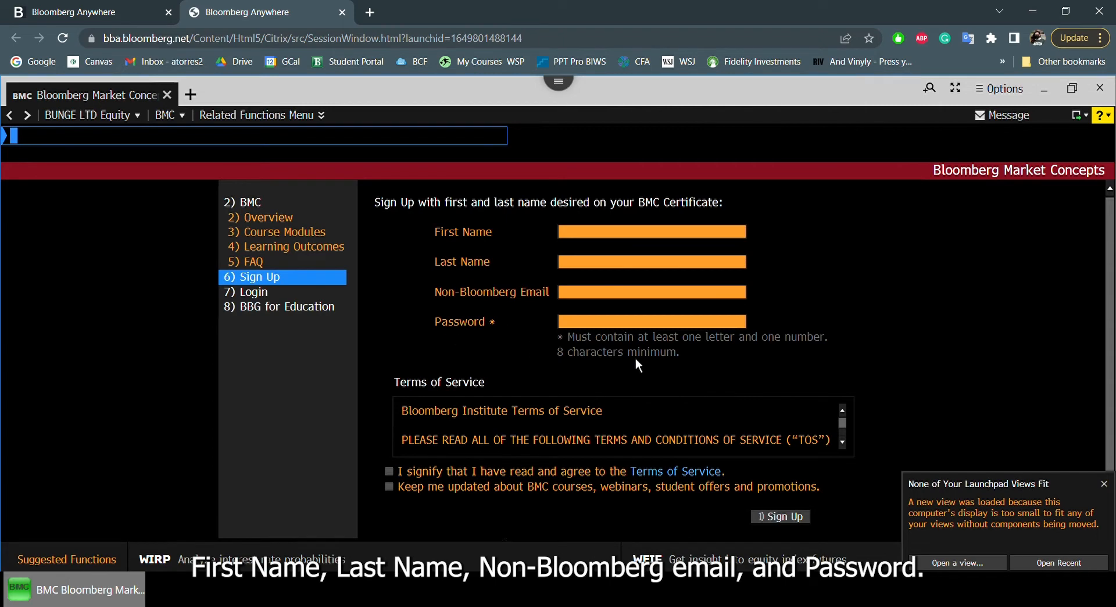
left_click(388, 470)
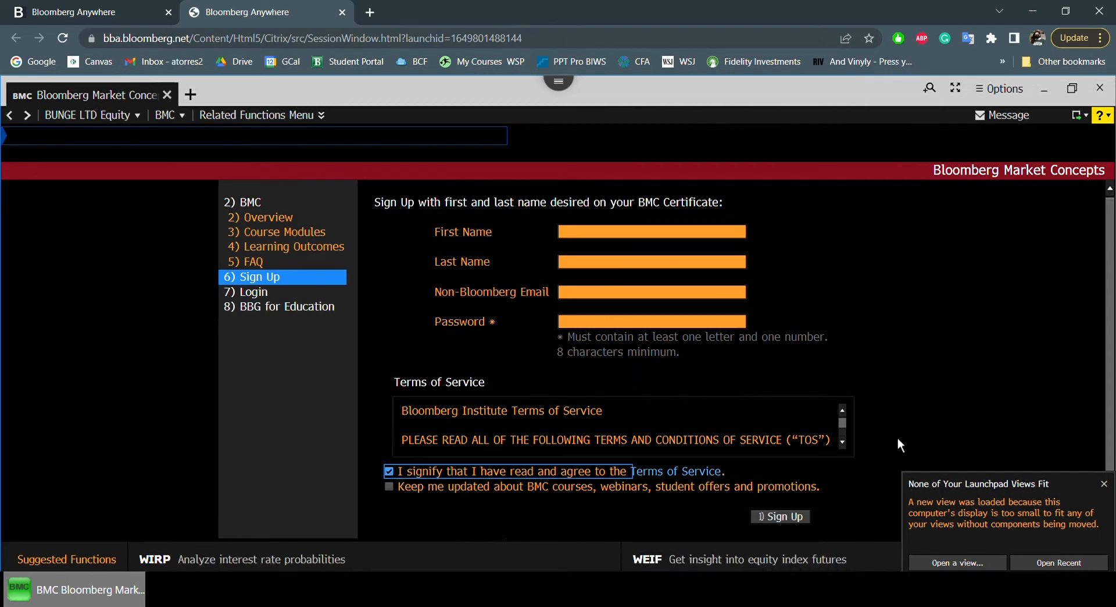
mouse_move(887, 489)
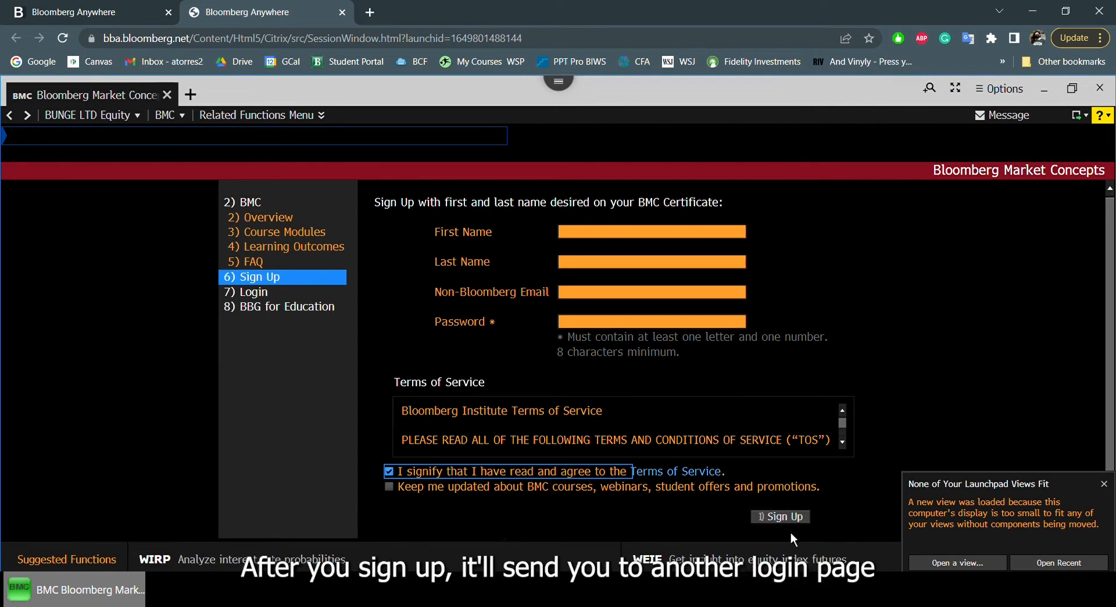
mouse_move(304, 298)
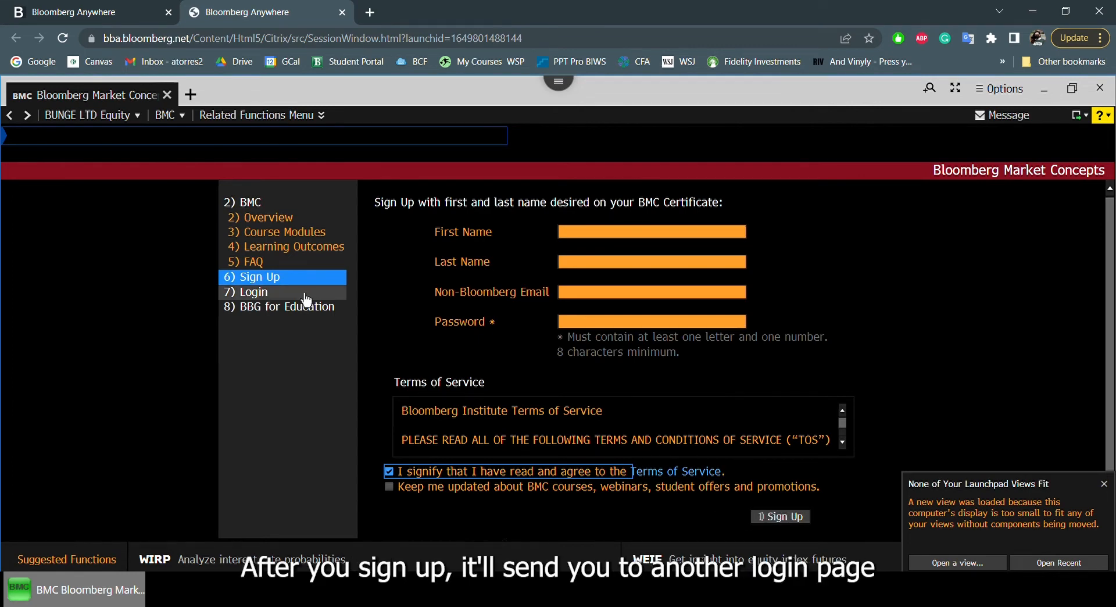
left_click(253, 292)
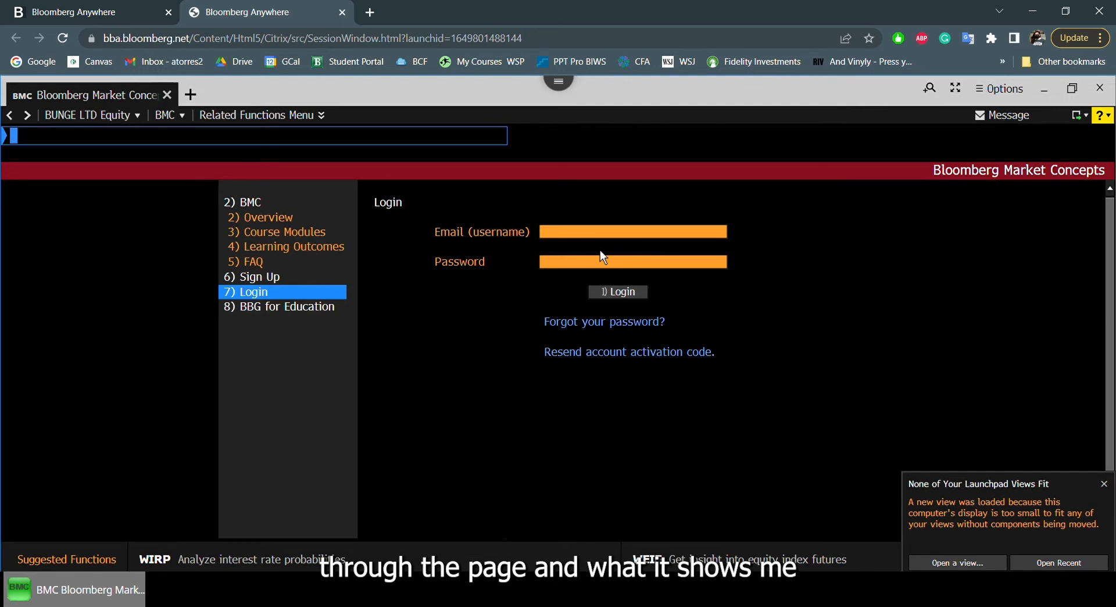
left_click(631, 231)
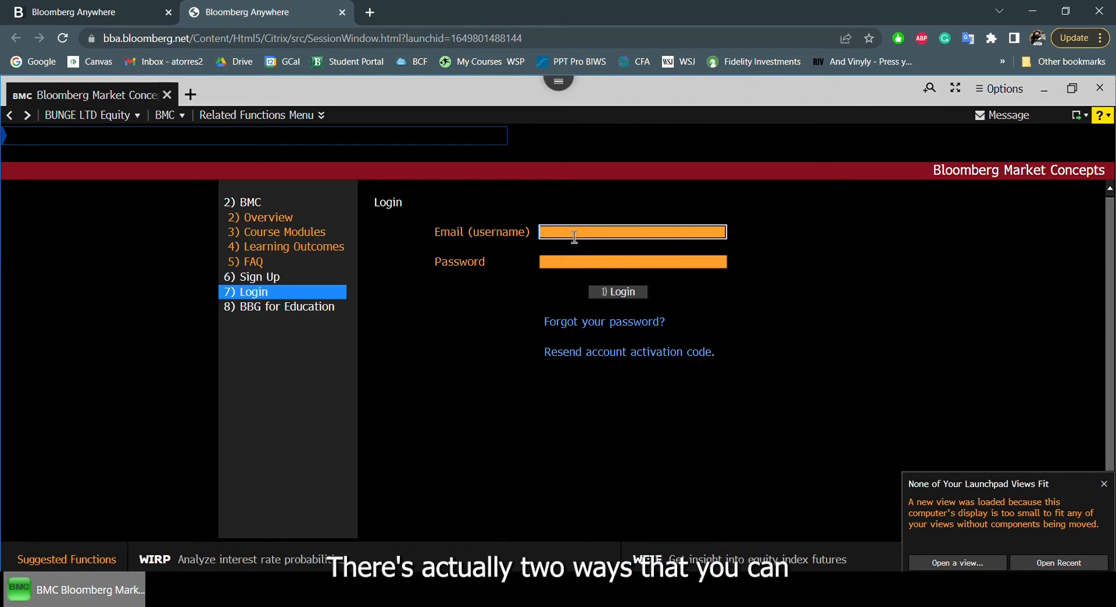
type("andrea.tr")
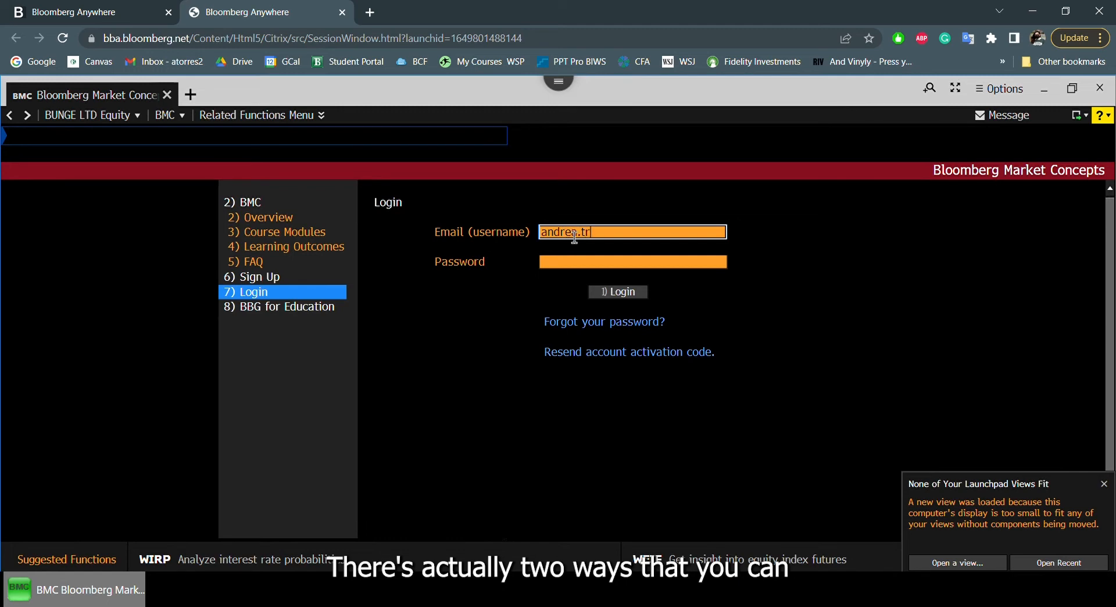
type("orrese2991")
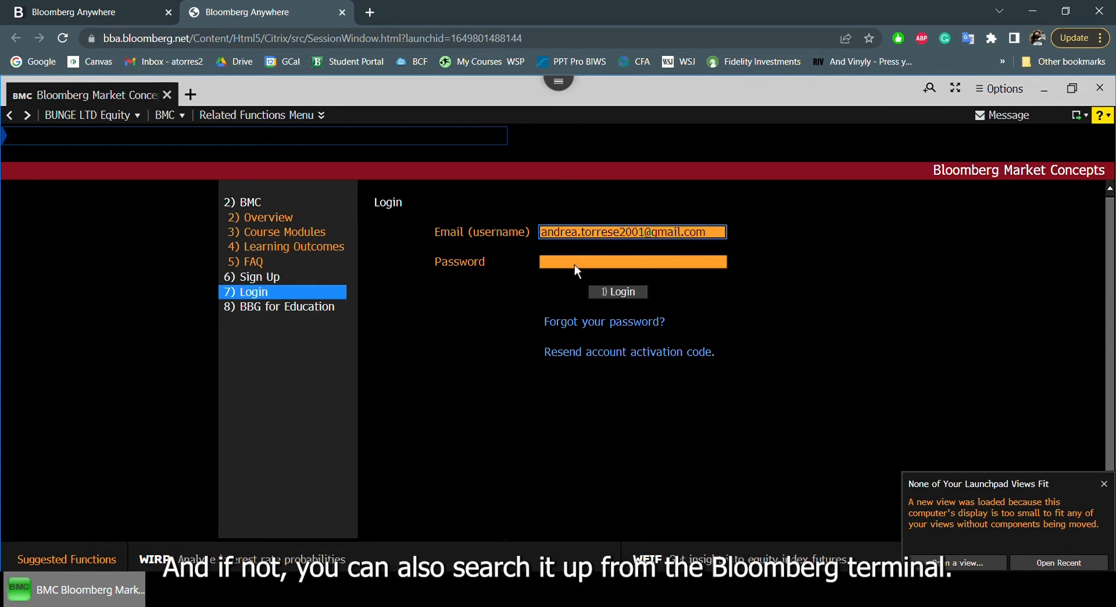
type("•••")
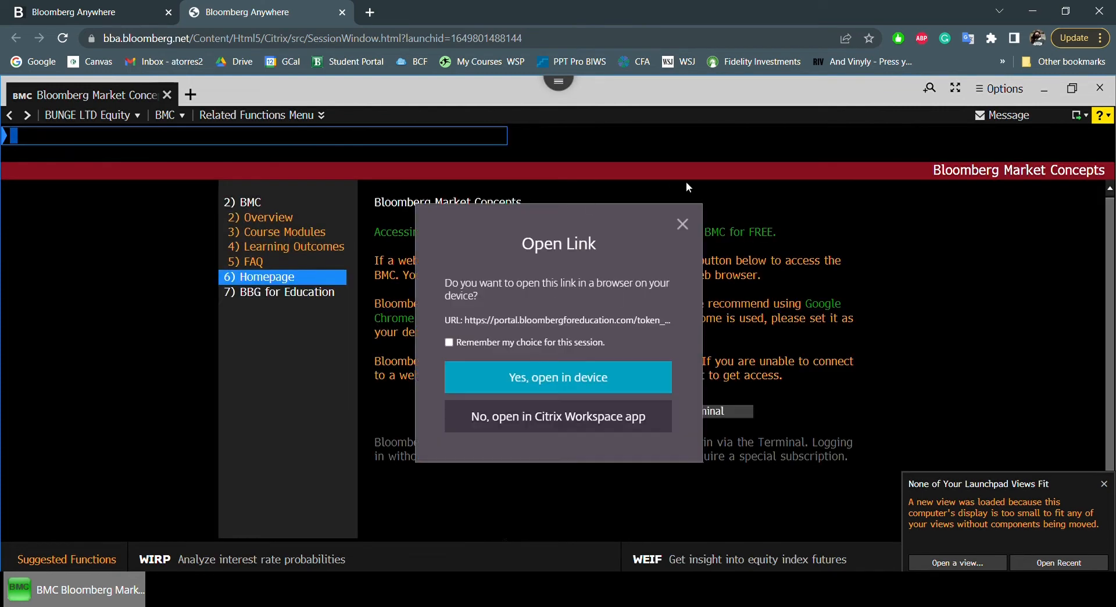
Launch 'BMC on the Web' so the Bloomberg for Education portal opens in the browser.
left_click(681, 223)
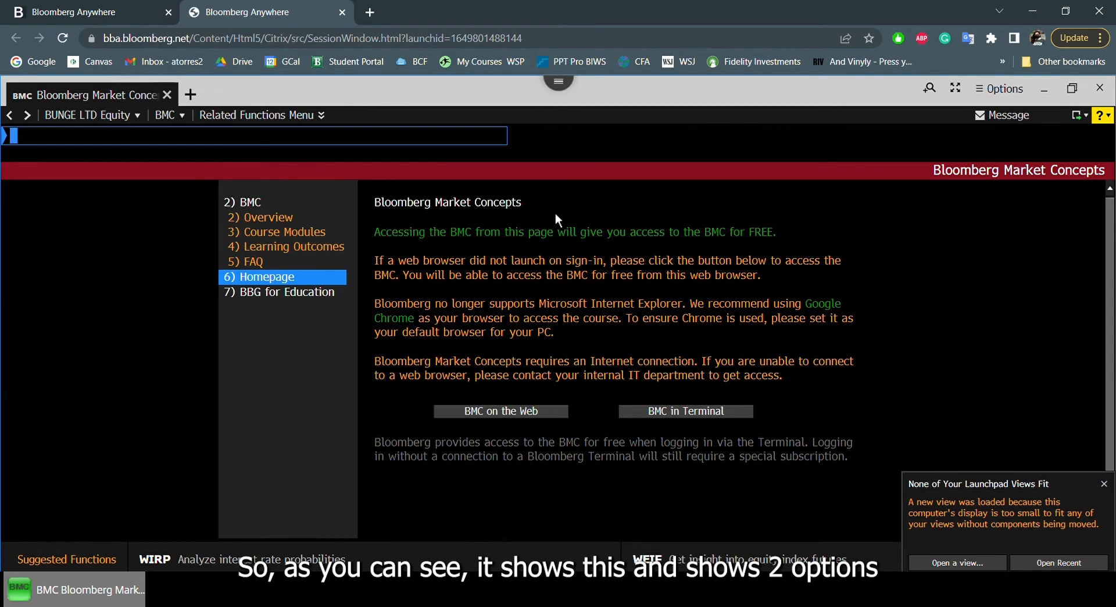
mouse_move(492, 439)
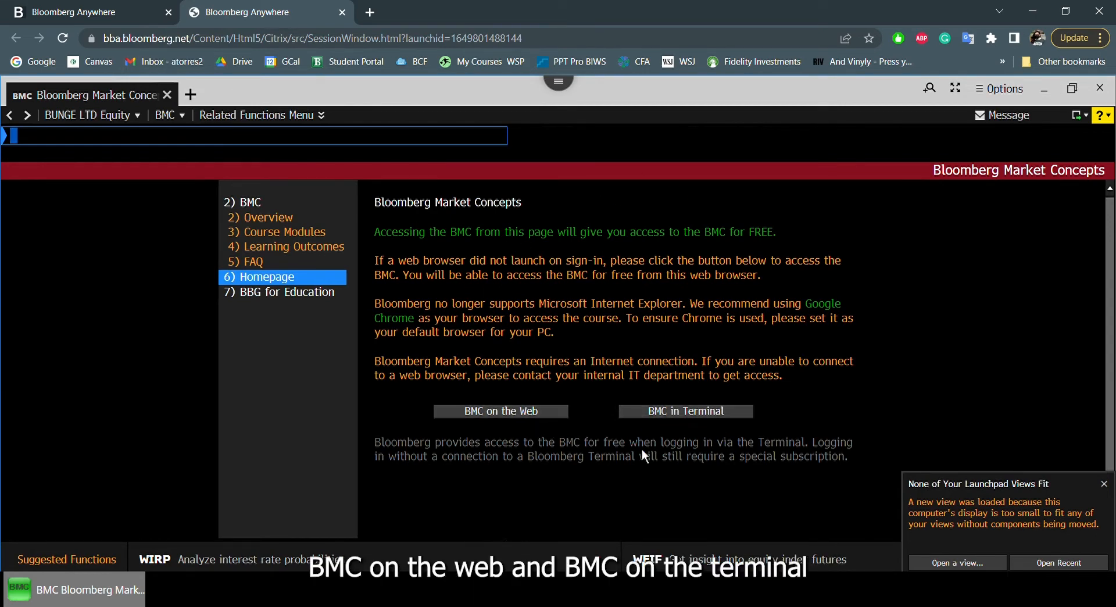
left_click(500, 410)
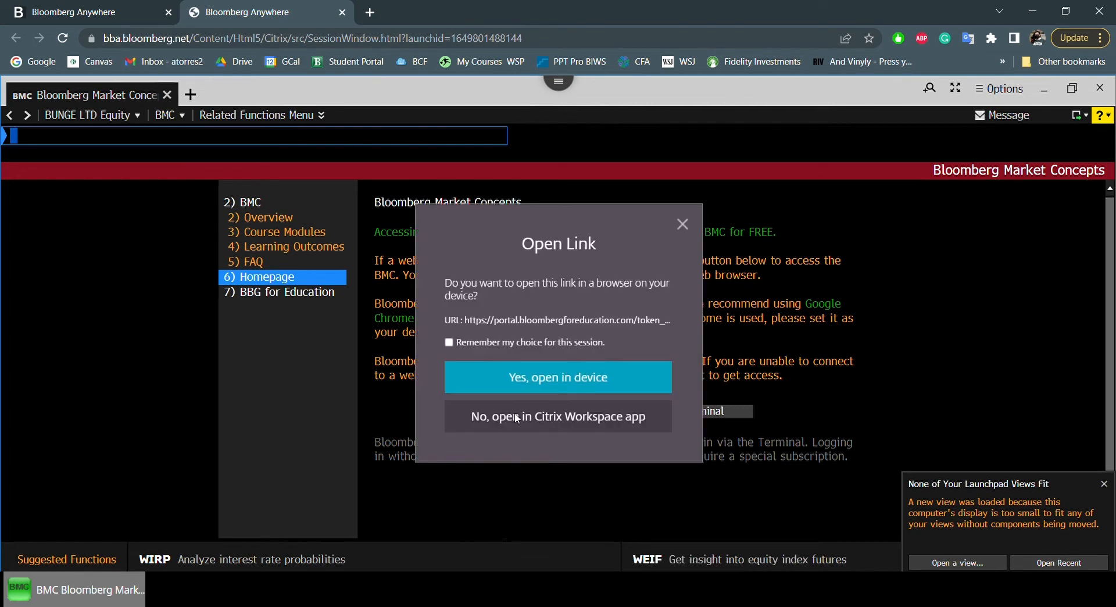
left_click(558, 377)
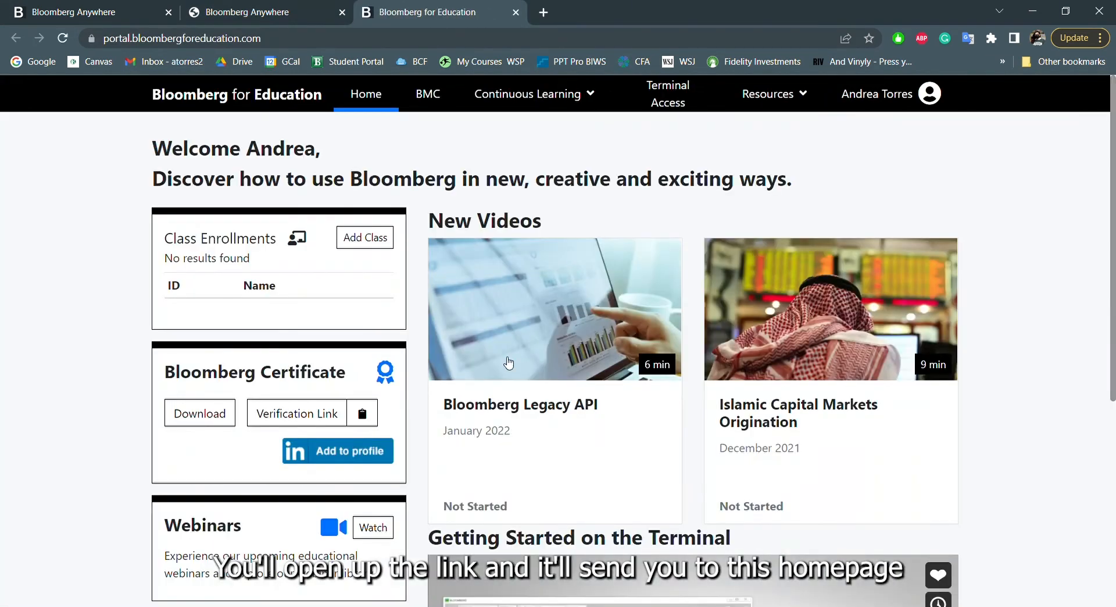
Review the completed BMC course modules down to the Bloomberg Certificate section.
scroll("down", 3)
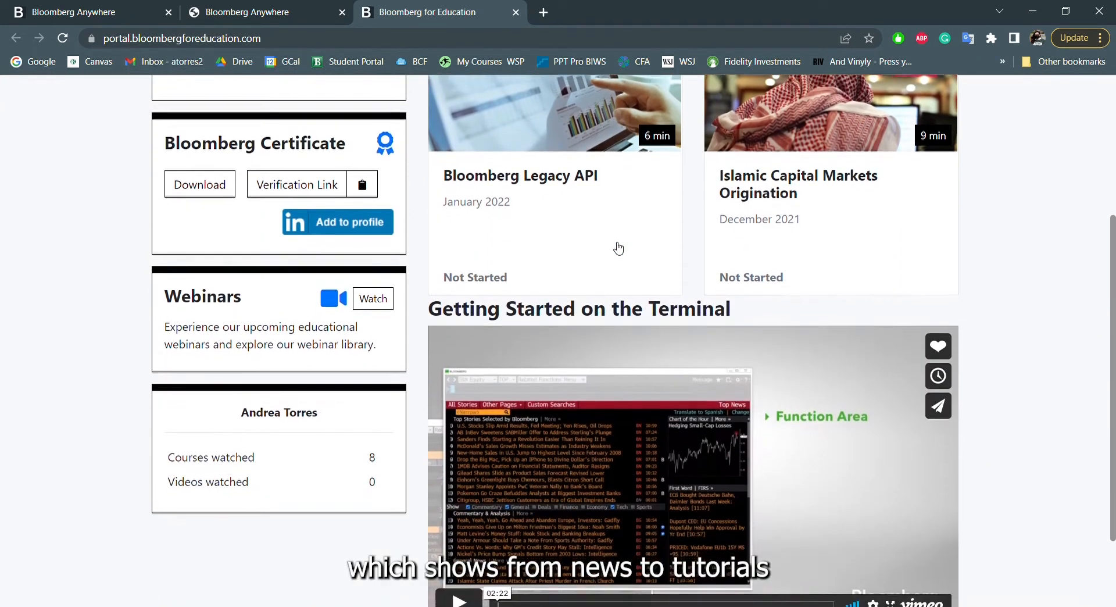
scroll("down", 3)
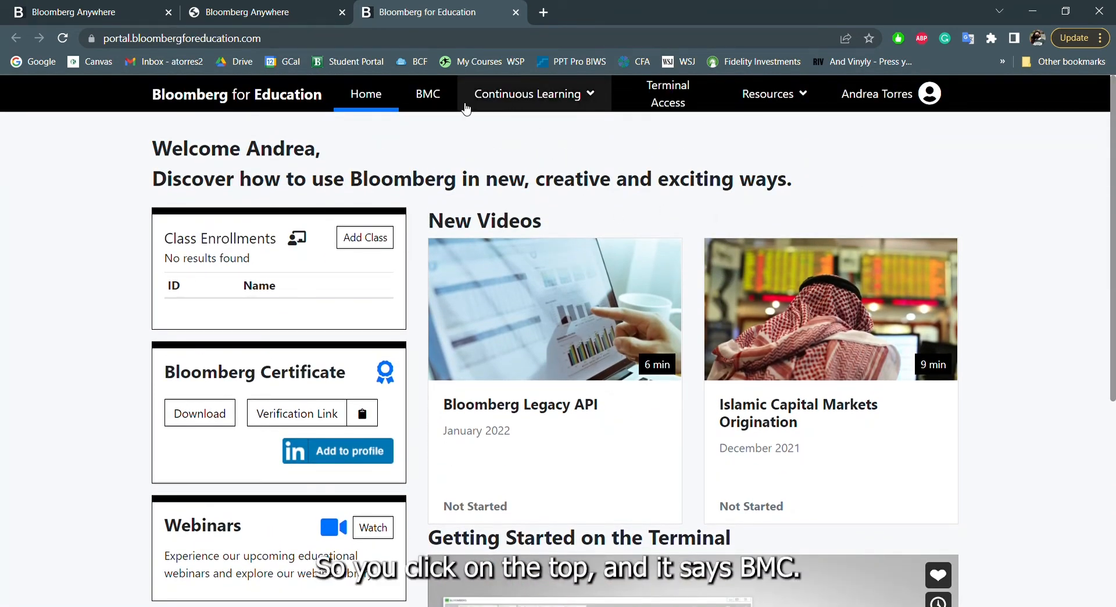
left_click(427, 93)
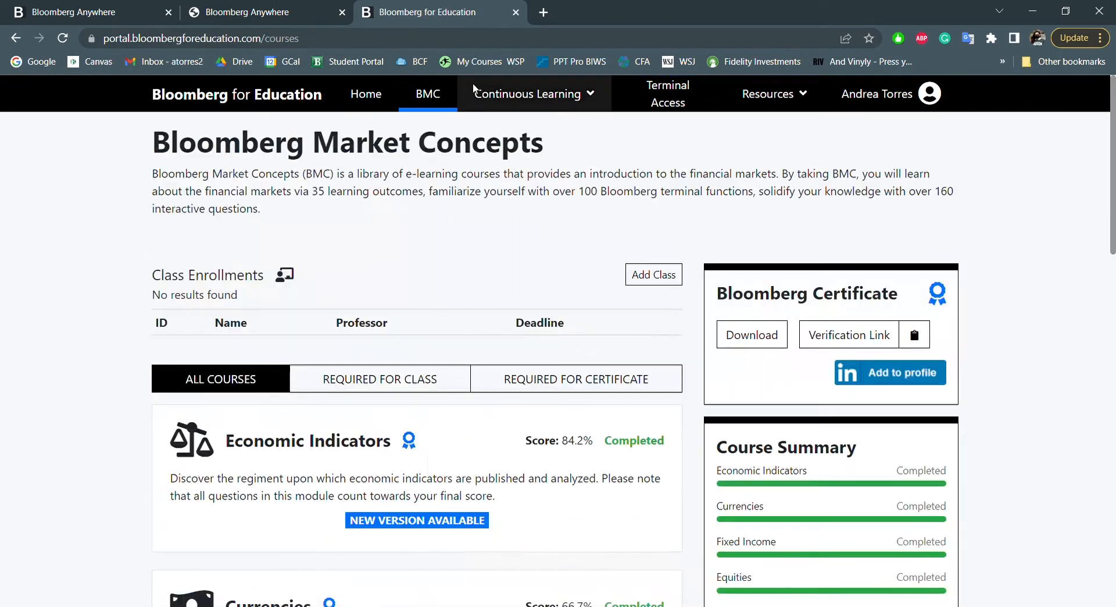
scroll("down", 3)
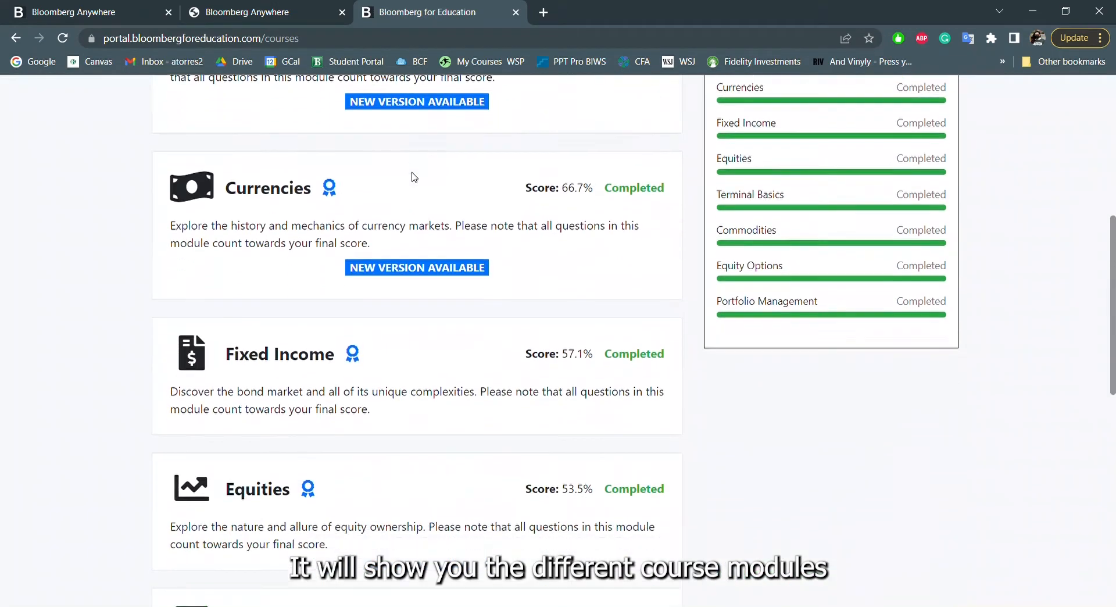
scroll("down", 3)
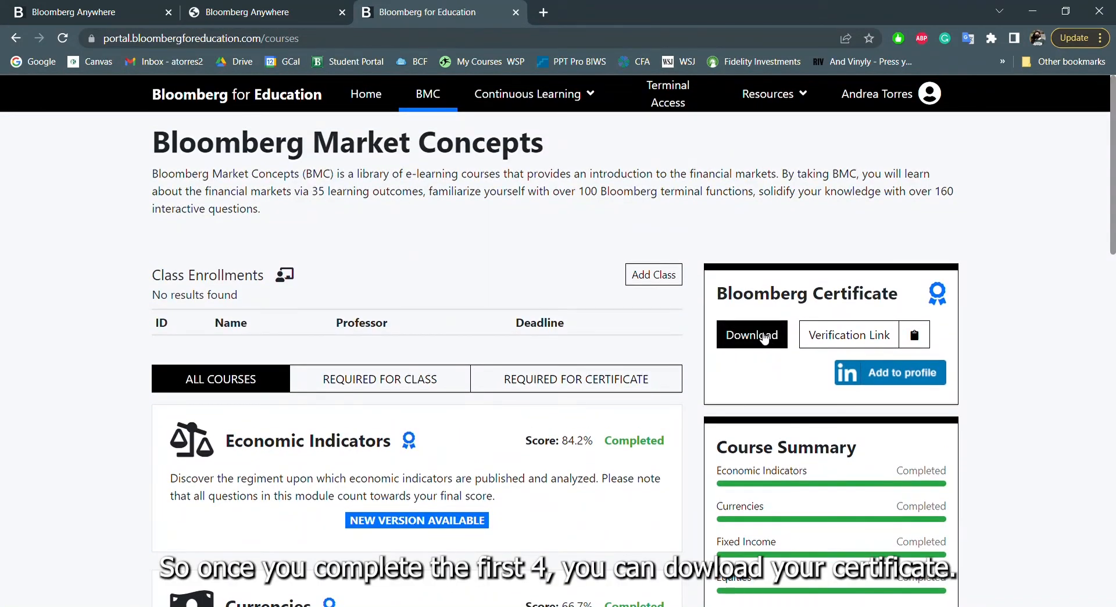
scroll("down", 3)
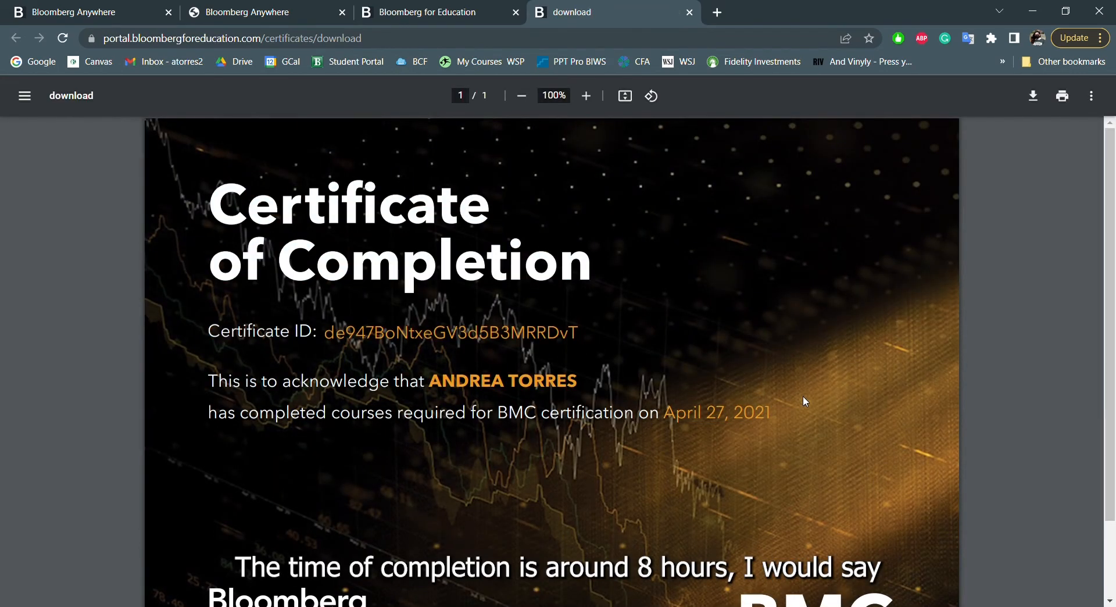
Zoom the certificate PDF out to 91% and return to the Bloomberg Anywhere tab.
scroll("down", 3)
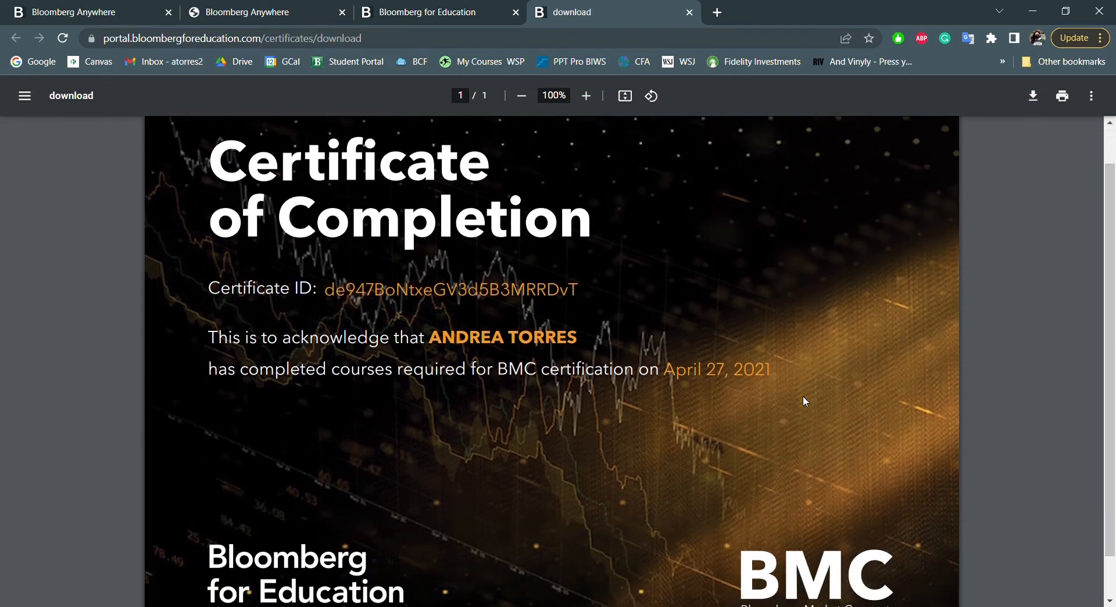
left_click(520, 96)
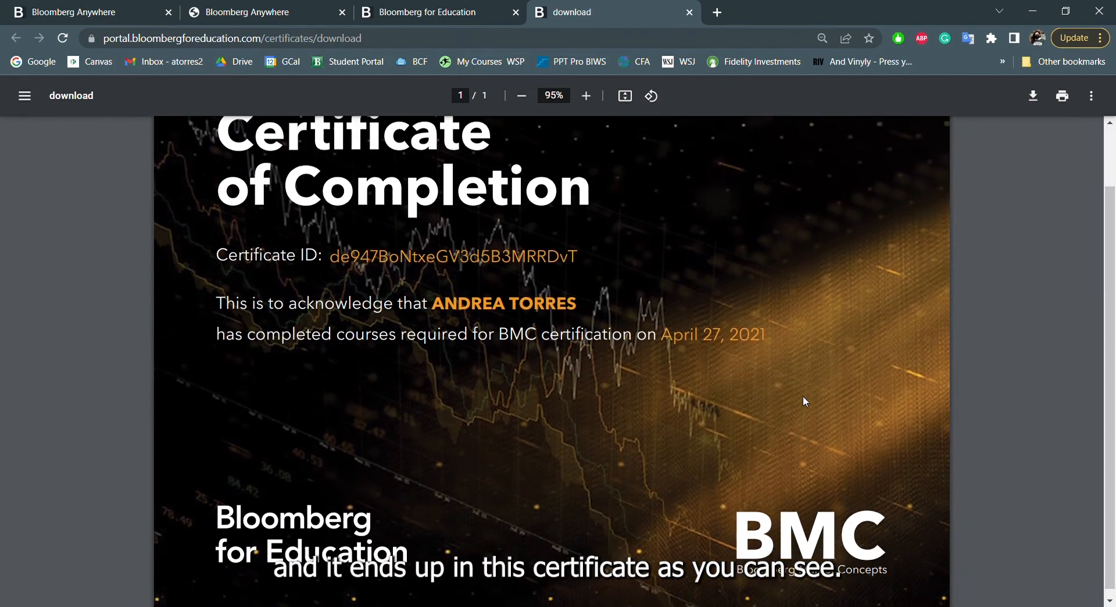
left_click(520, 95)
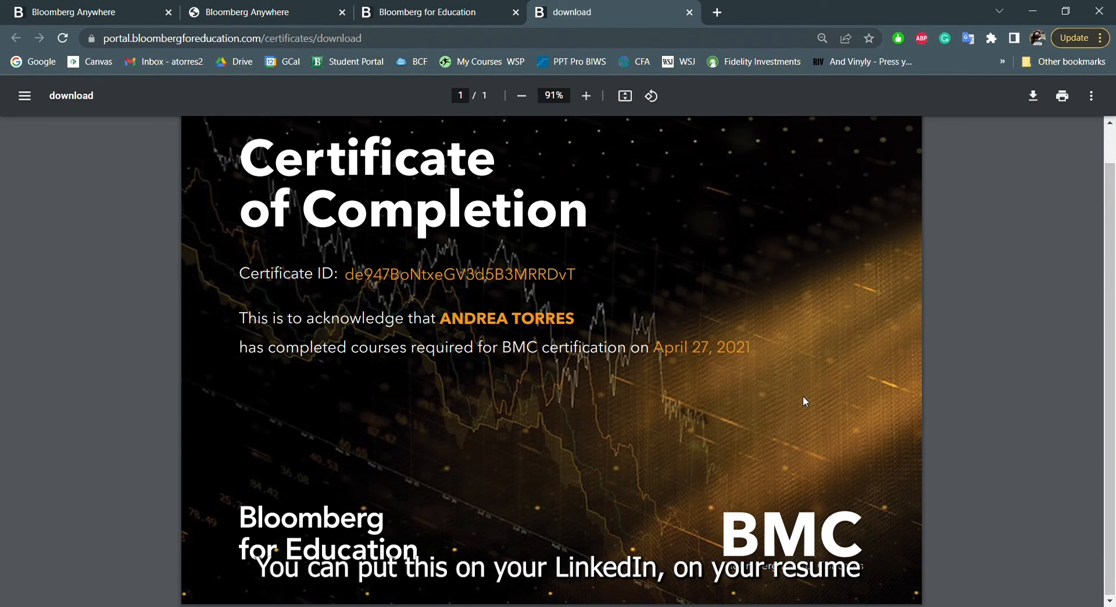
left_click(245, 13)
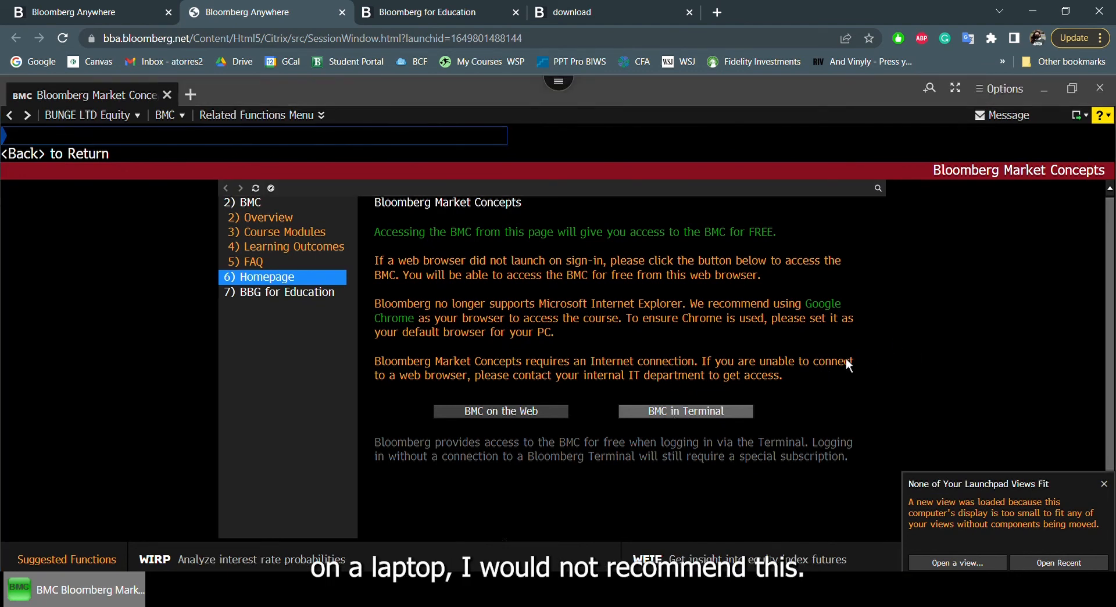
mouse_move(781, 380)
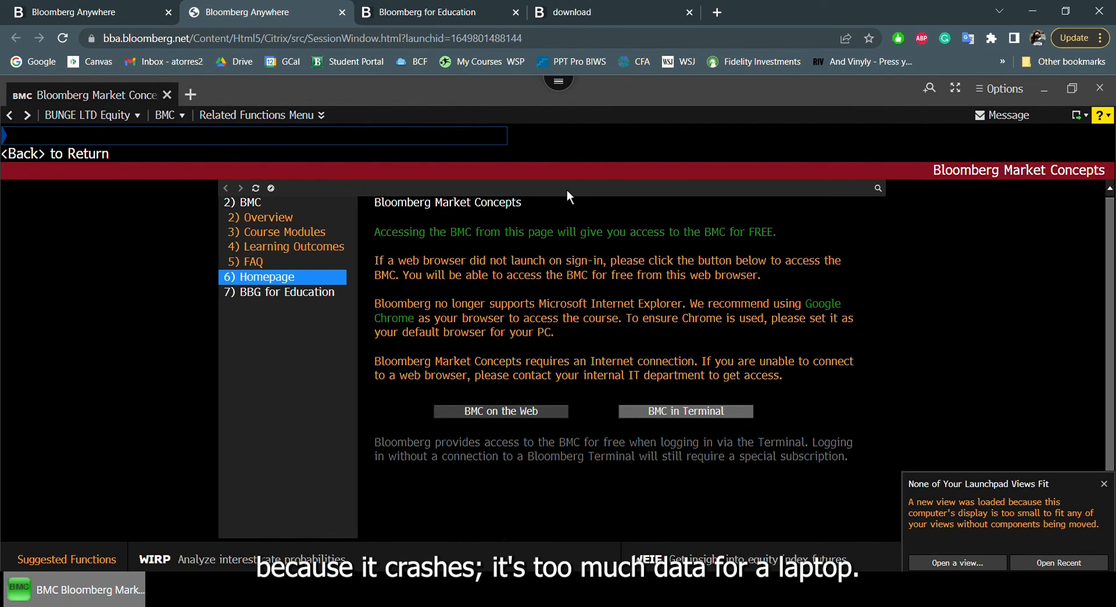
mouse_move(329, 172)
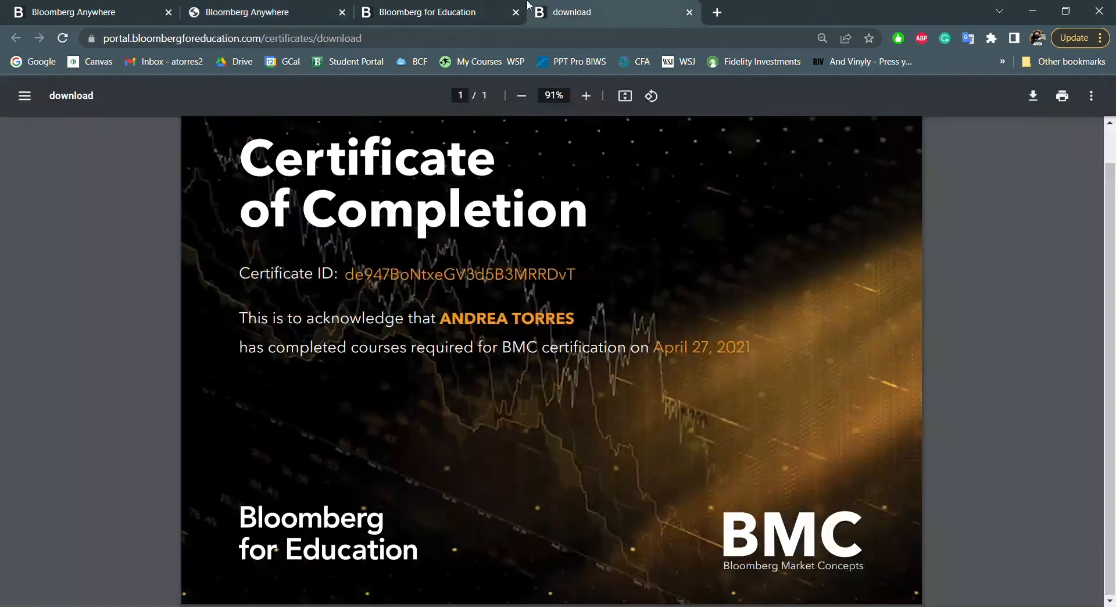
left_click(427, 12)
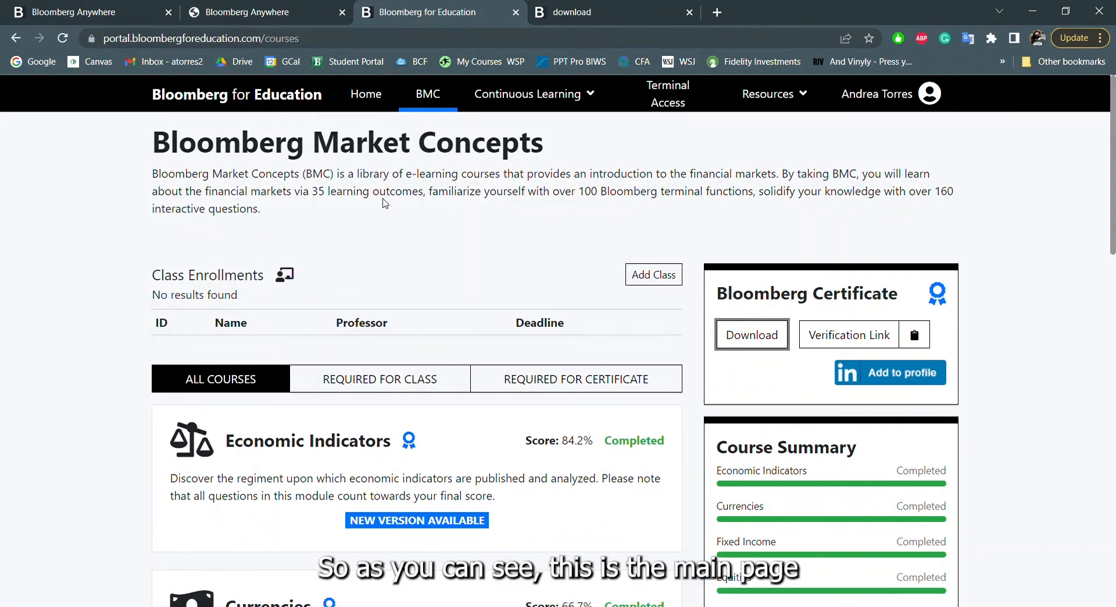
mouse_move(662, 213)
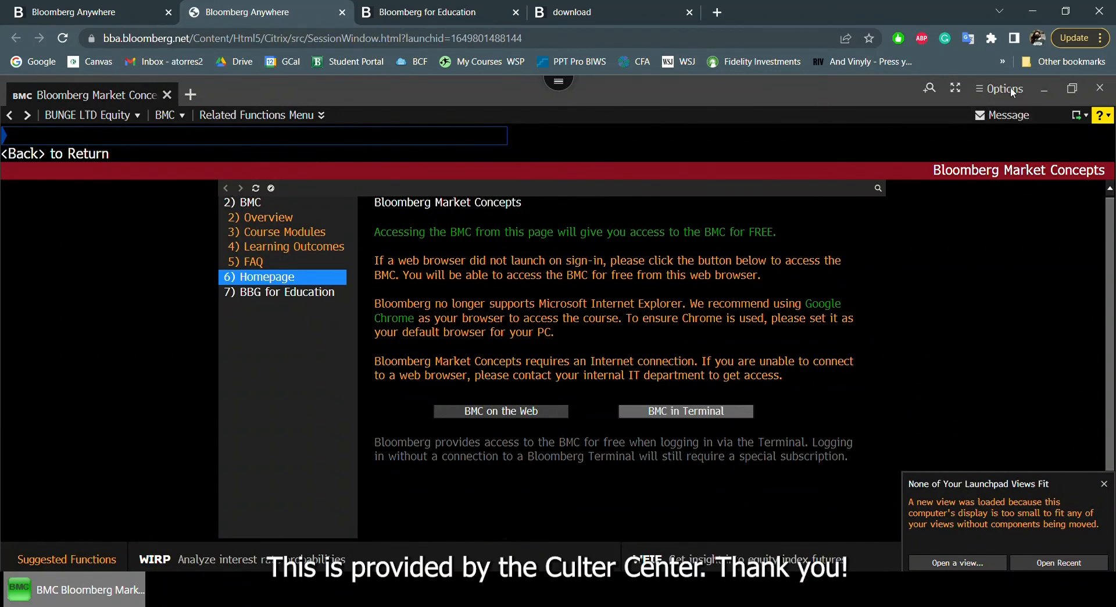
mouse_move(1060, 160)
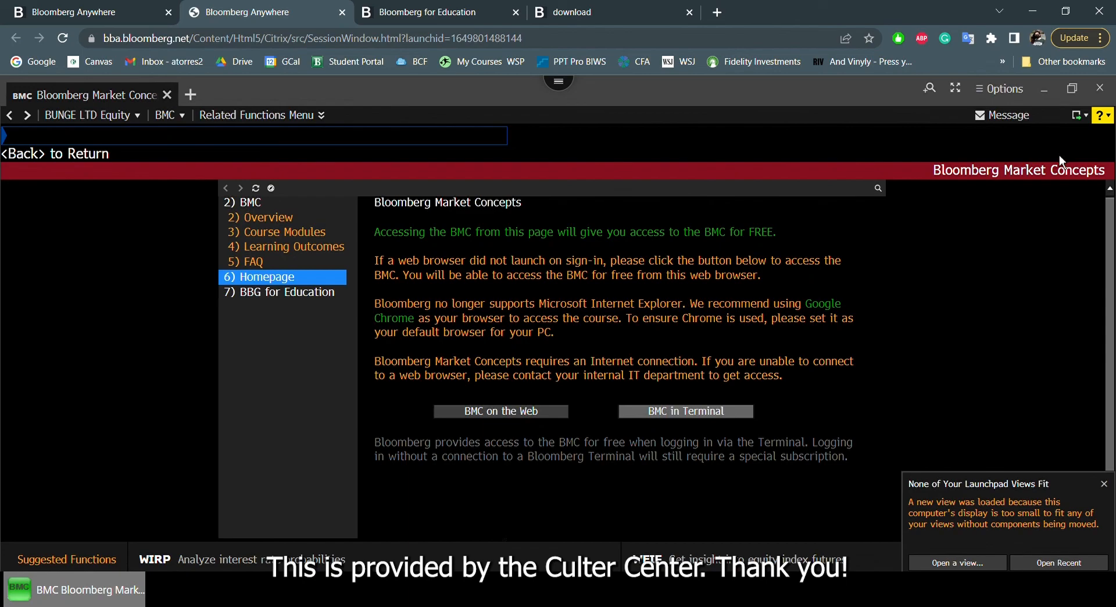